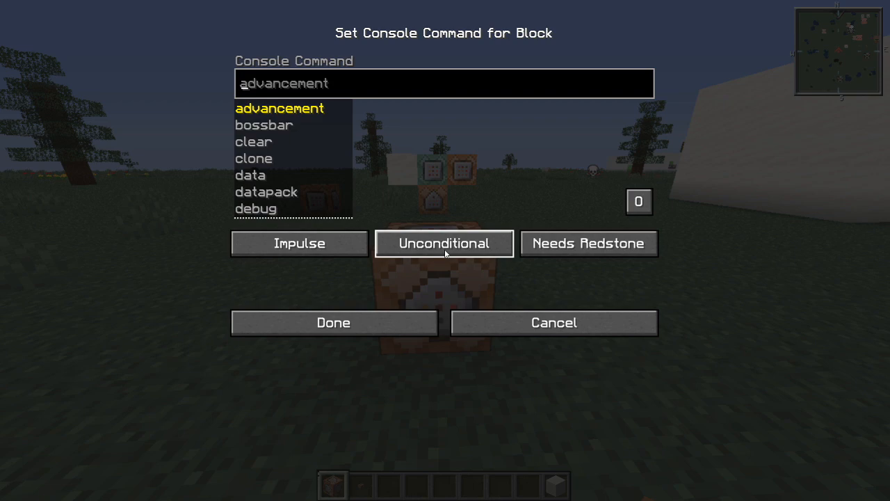
Enter title @a actionbar {"text":"Restarting"} into the command block.
{"action": "type", "text": "title"}
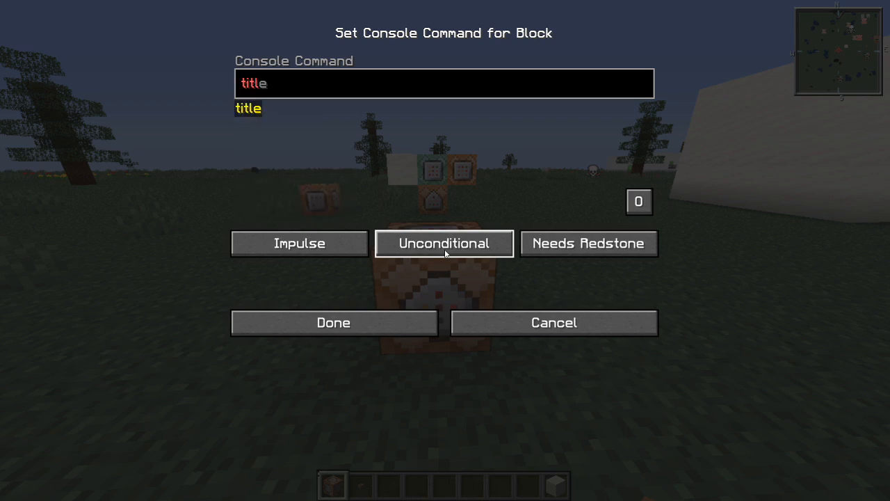
{"action": "type", "text": "@a actionbar"}
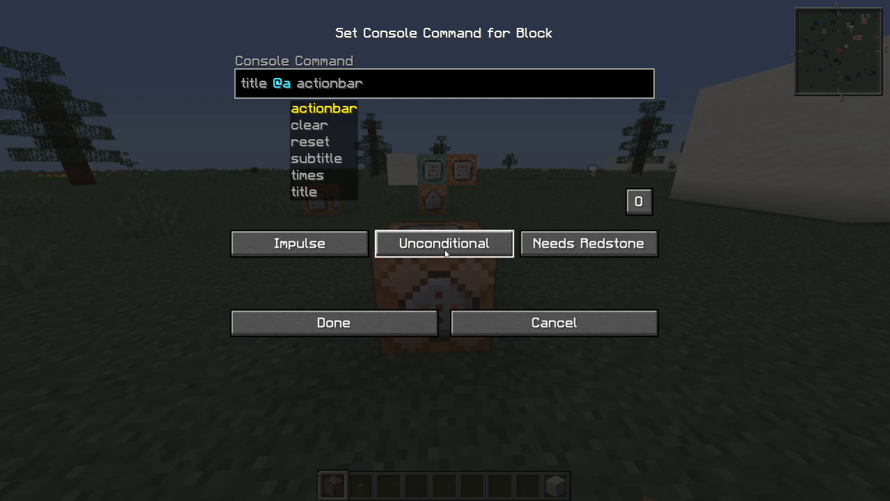
{"action": "type", "text": "{"}
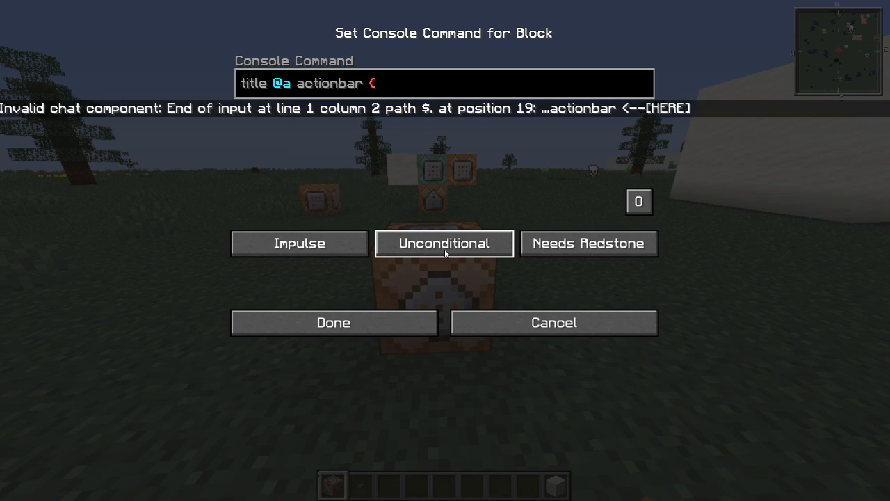
{"action": "type", "text": "\""}
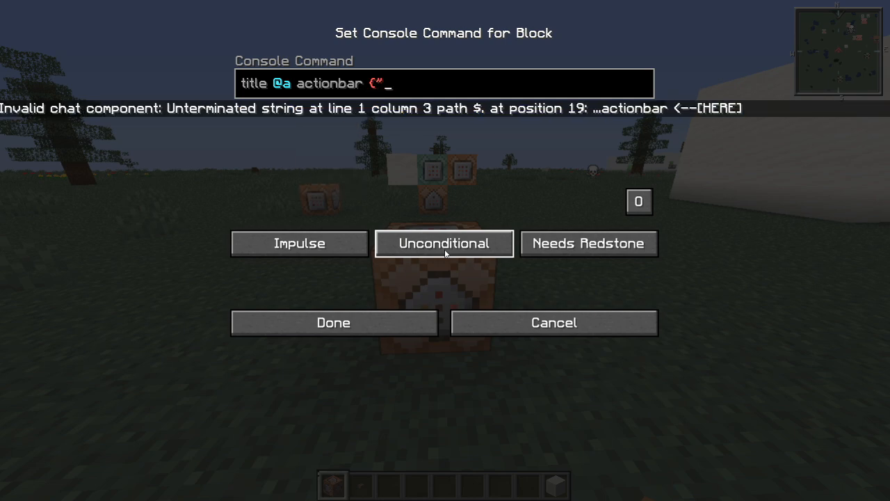
{"action": "type", "text": "text"}
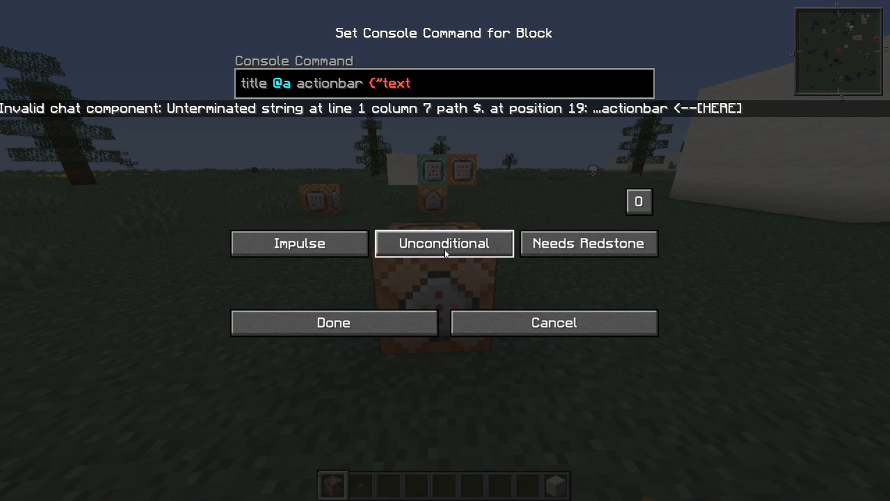
{"action": "type", "text": "\":\""}
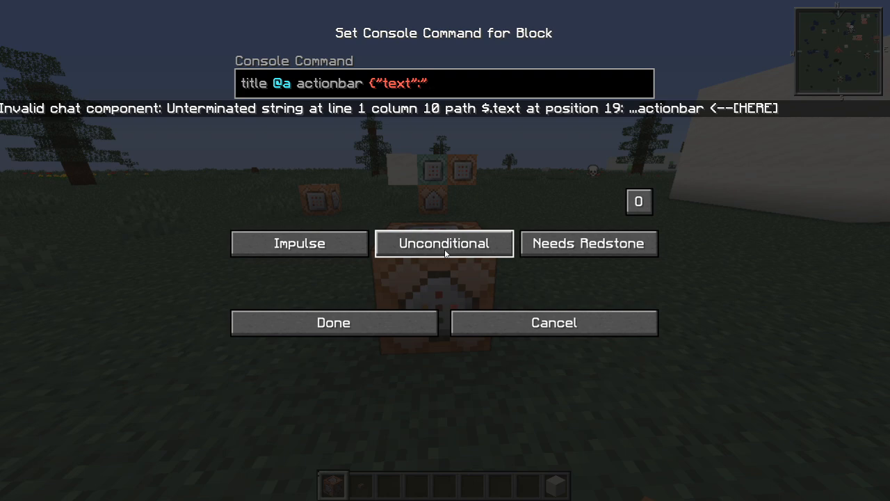
{"action": "type", "text": "Restarting"}
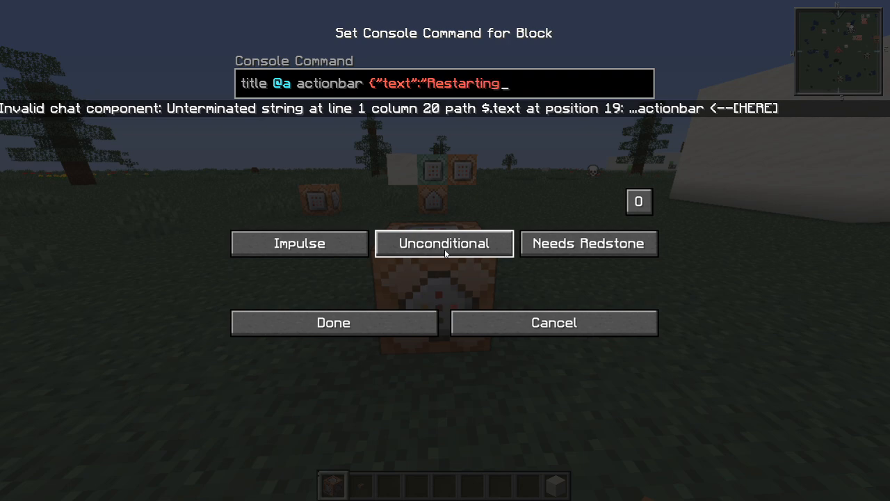
{"action": "type", "text": "\""}
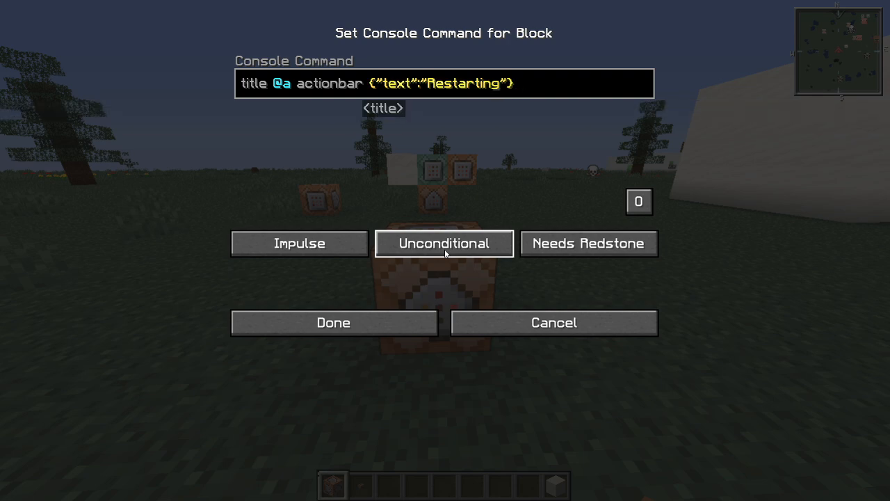
Run the actionbar command, then reopen the block to switch it to title mode.
{"action": "left_click", "coordinate": [333, 322]}
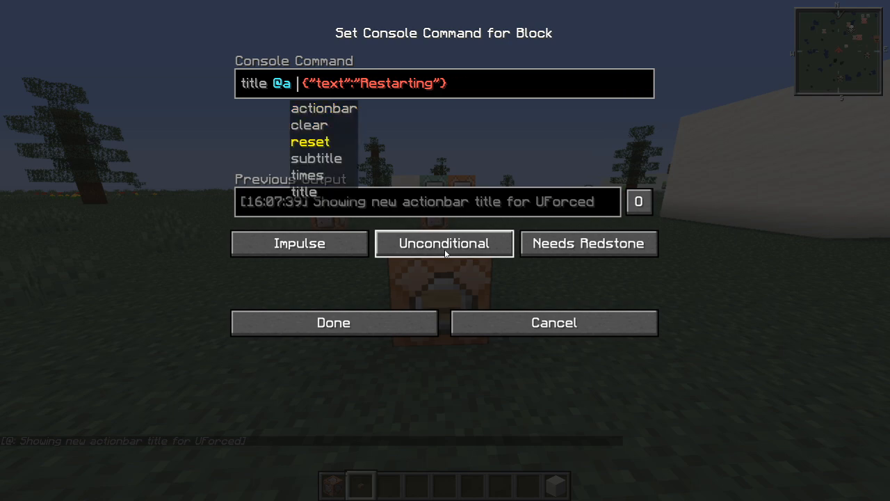
{"action": "left_click", "coordinate": [333, 322]}
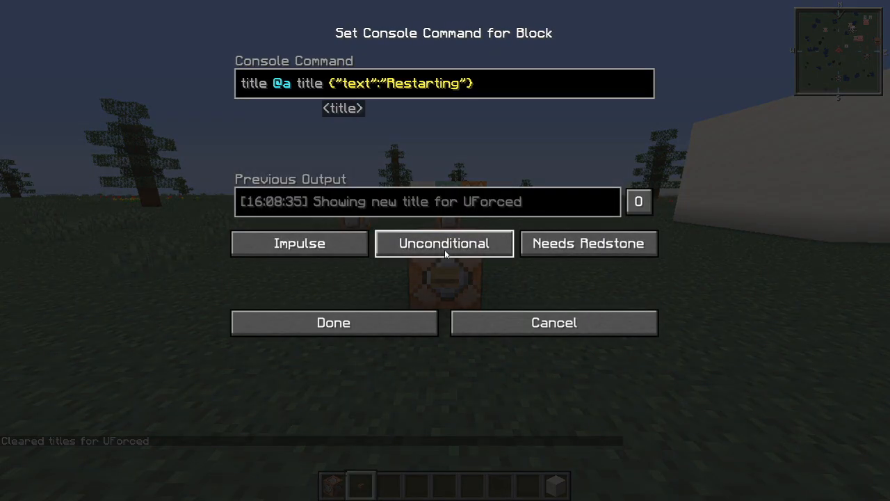
Add "color":"gold" to the title JSON and test it.
{"action": "type", "text": ",\"color\":\""}
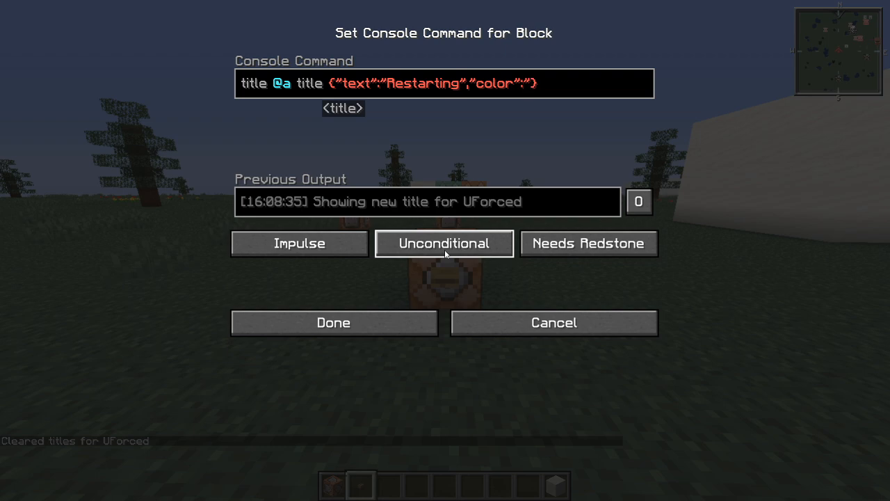
{"action": "type", "text": "gold"}
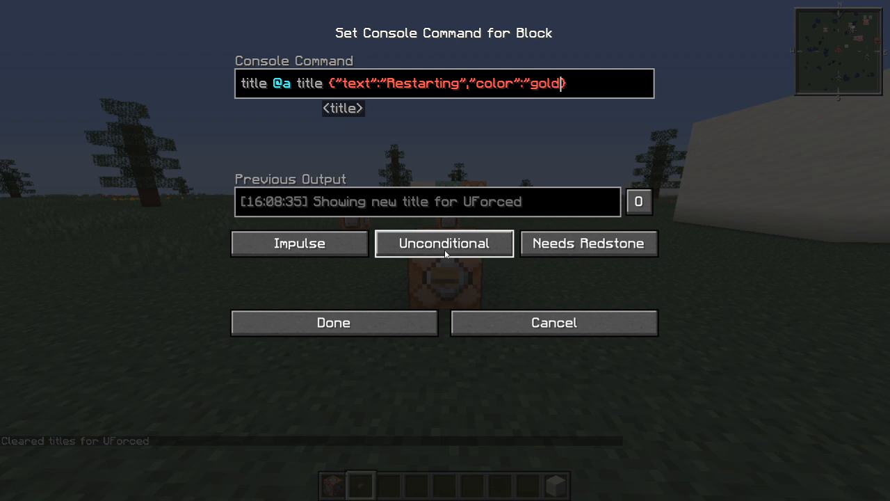
{"action": "left_click", "coordinate": [333, 322]}
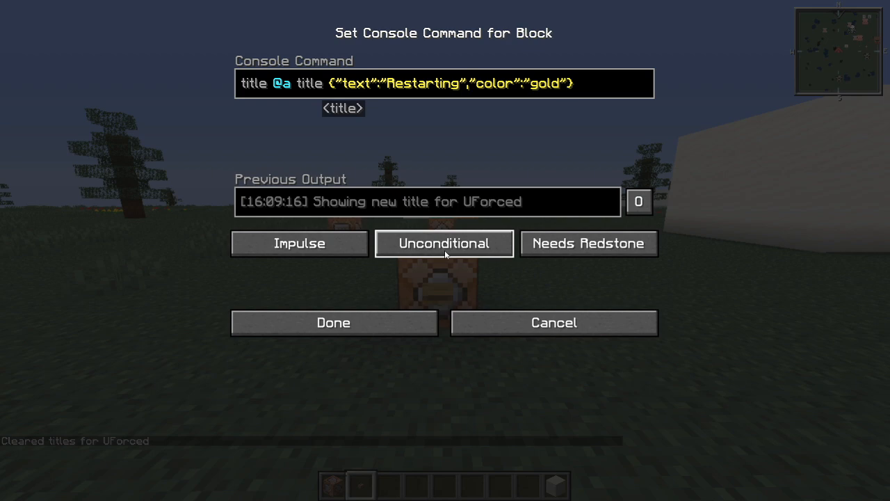
Add "bold":"true" to the gold title JSON and test it.
{"action": "type", "text": ",\""}
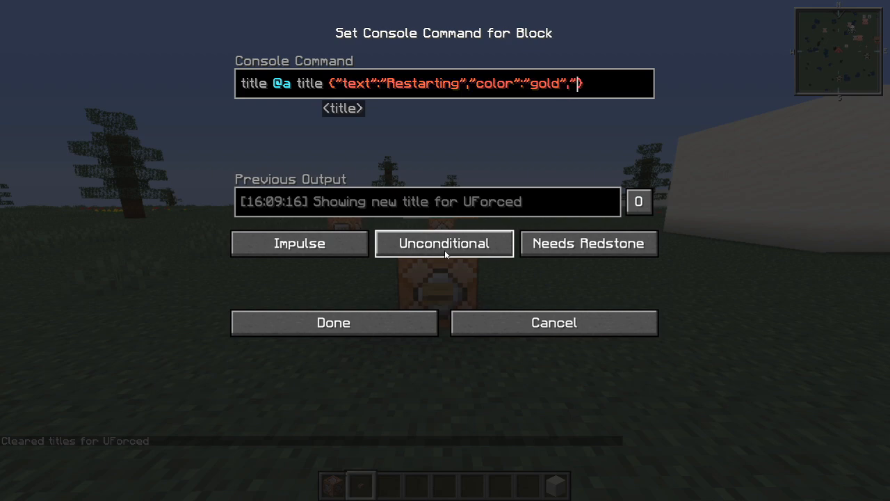
{"action": "type", "text": "bold}"}
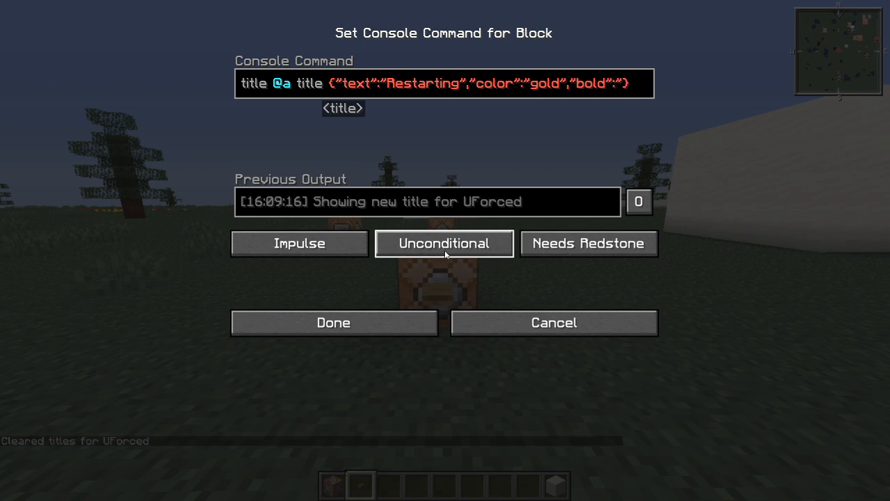
{"action": "type", "text": "true"}
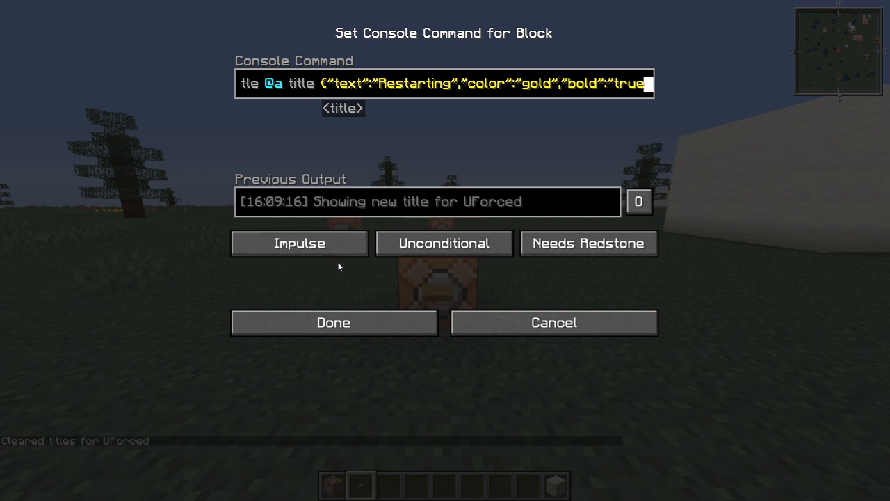
{"action": "left_click", "coordinate": [333, 322]}
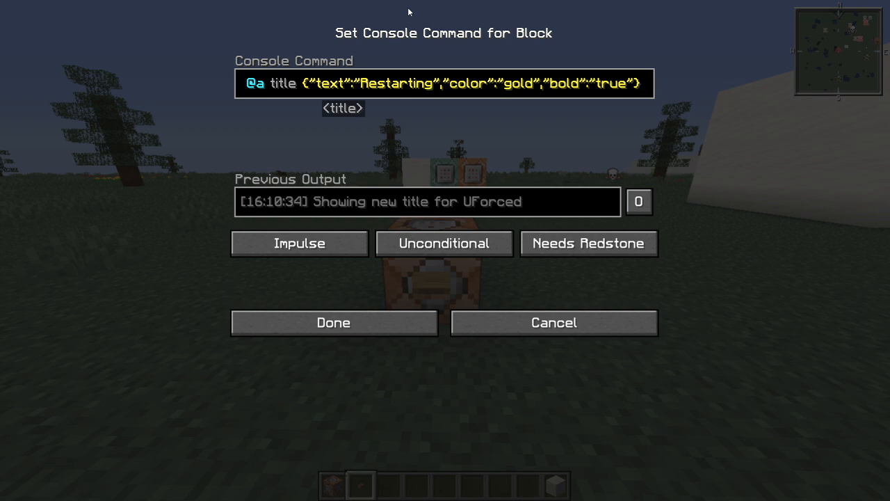
Shorten the text to Restart, append a grey 'ing' component, bracket both, and save.
{"action": "key", "text": "Backspace"}
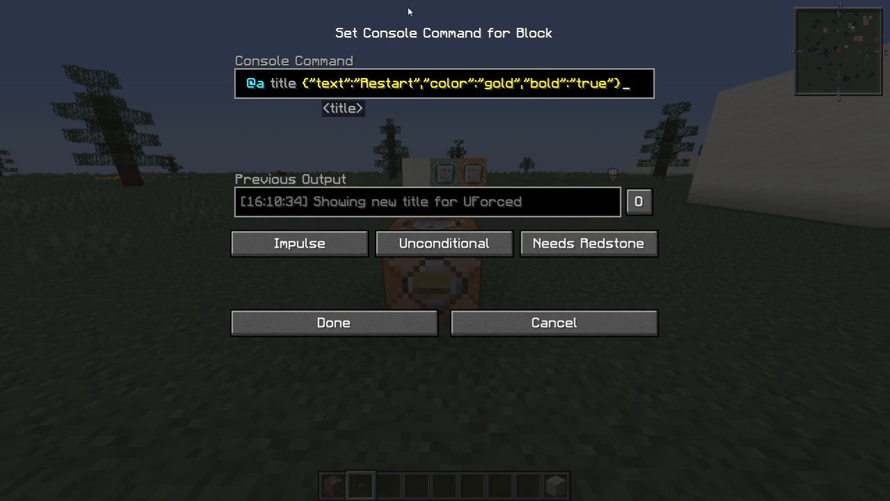
{"action": "type", "text": ","}
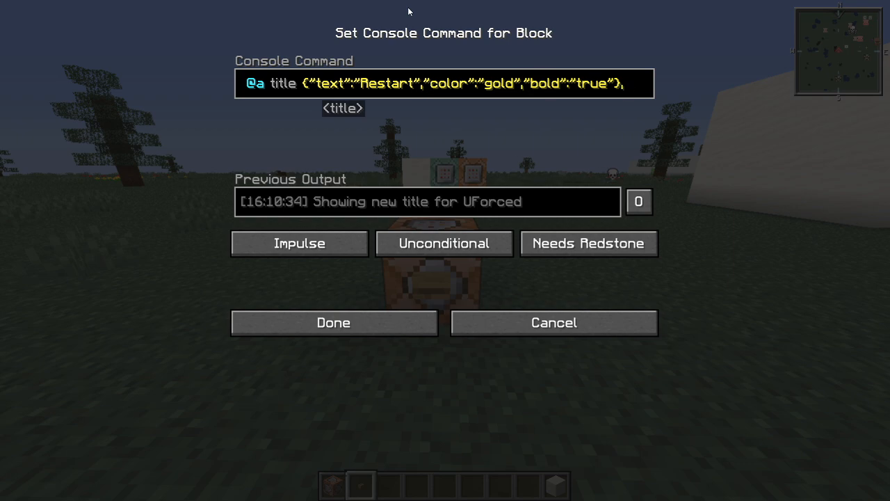
{"action": "type", "text": "{"}
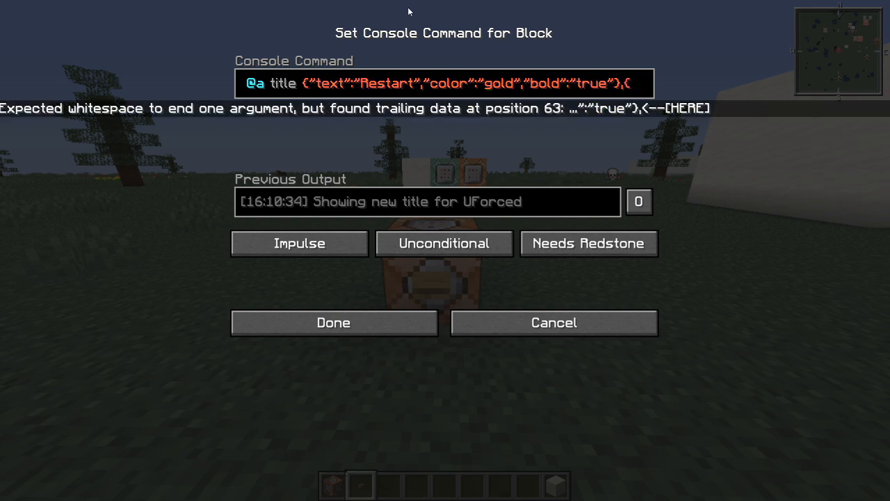
{"action": "type", "text": "{\""}
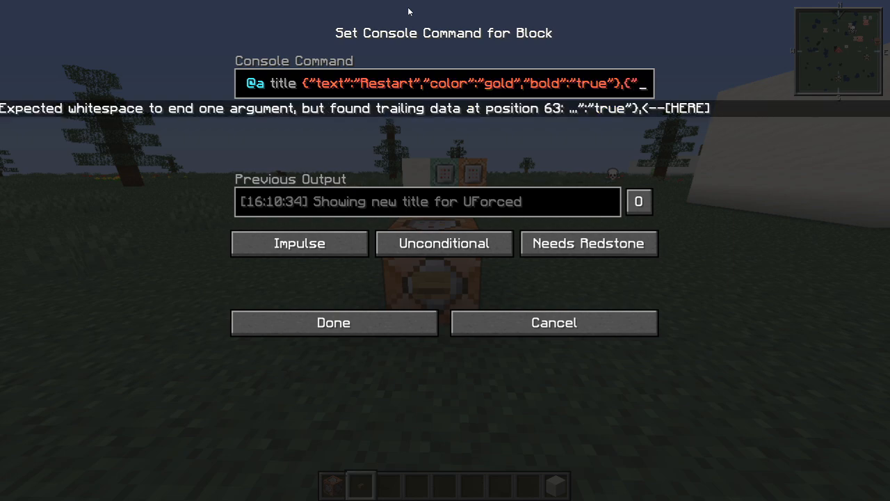
{"action": "key", "text": "Backspace"}
{"action": "type", "text": "text\":"}
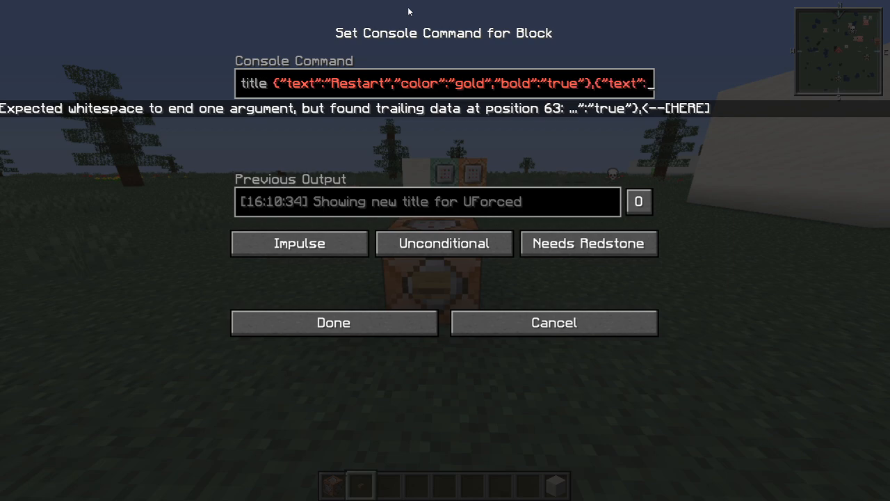
{"action": "type", "text": "ing\",\"color\":\"gray\"}"}
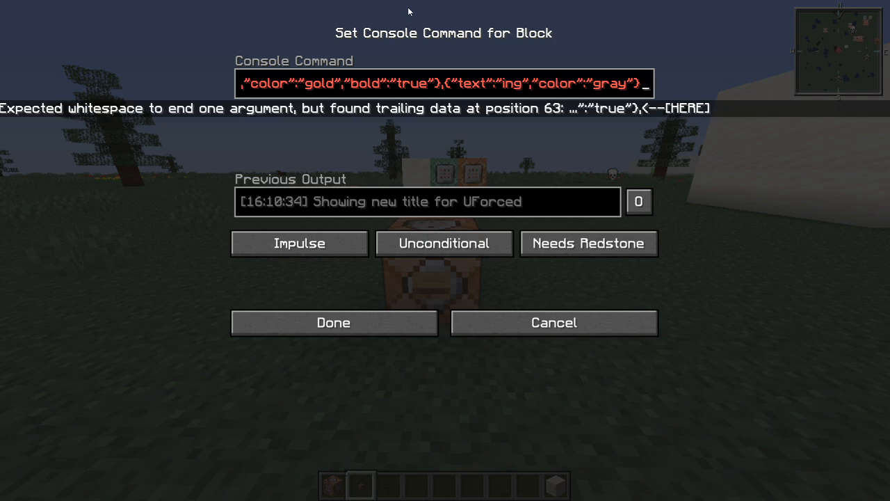
{"action": "type", "text": "]"}
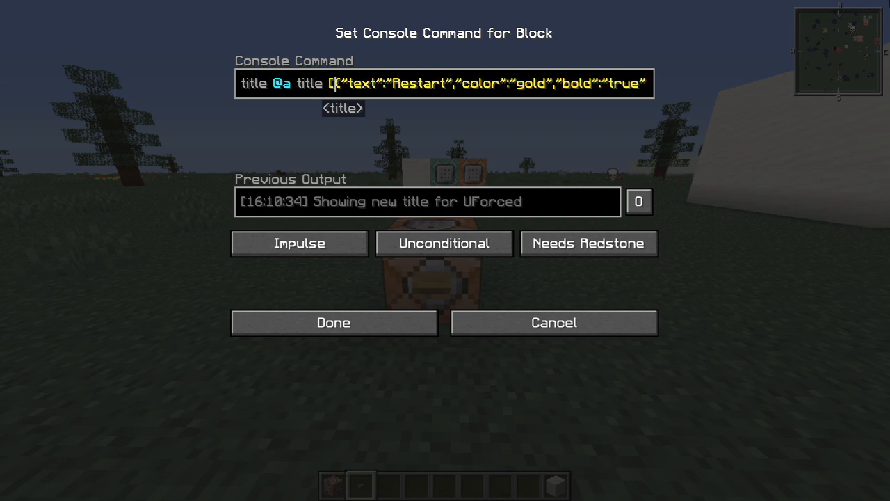
{"action": "mouse_move", "coordinate": [679, 207]}
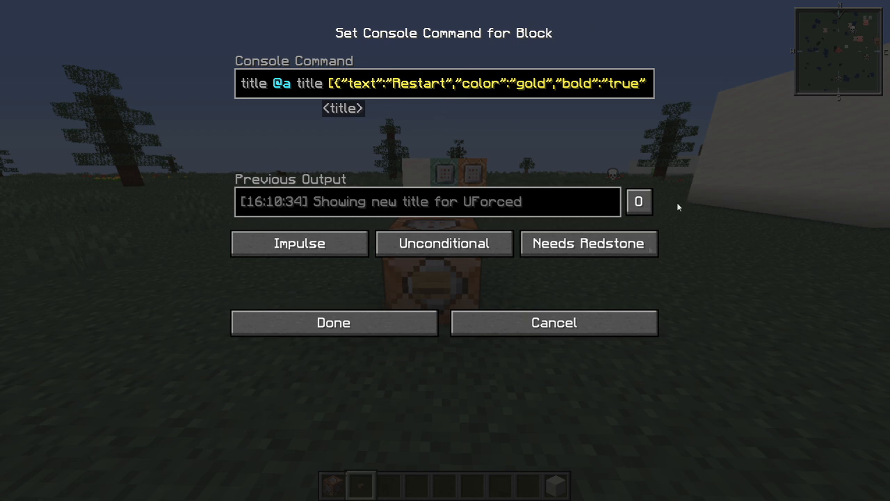
{"action": "left_click", "coordinate": [333, 322]}
{"action": "type", "text": "title @"}
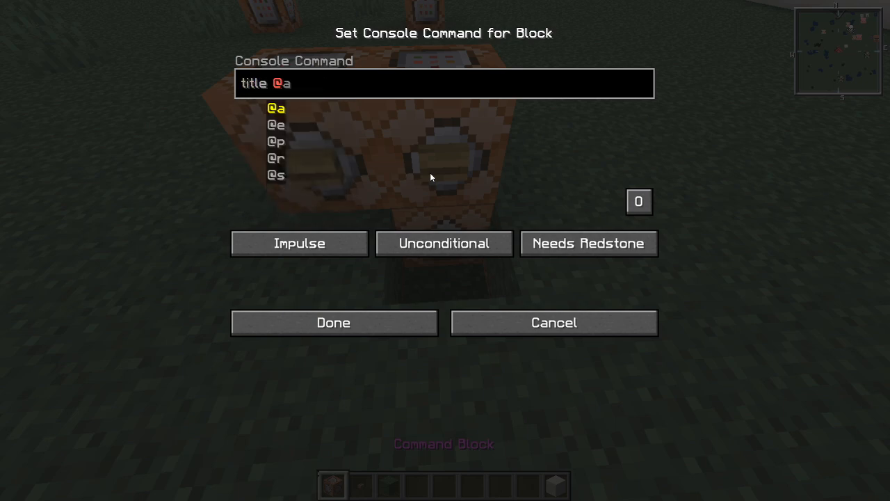
Enter title @a times 15 40 15 in the next command block and save.
{"action": "type", "text": "actionbar"}
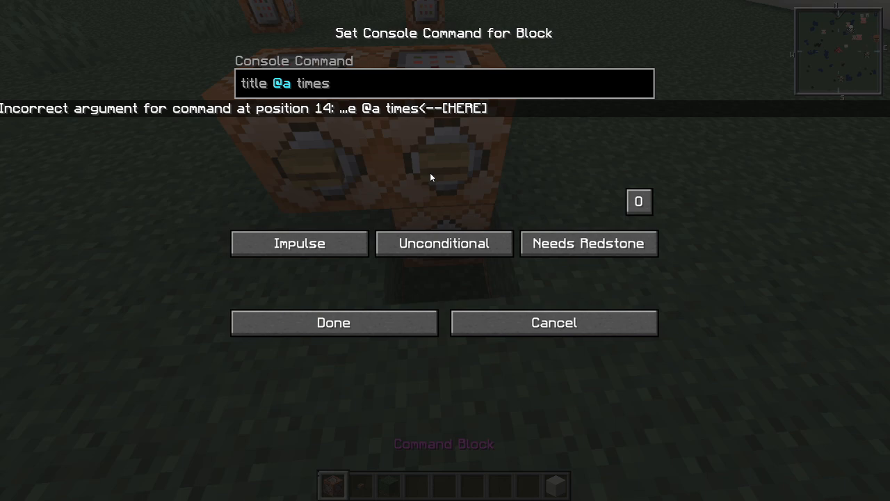
{"action": "type", "text": "\" \""}
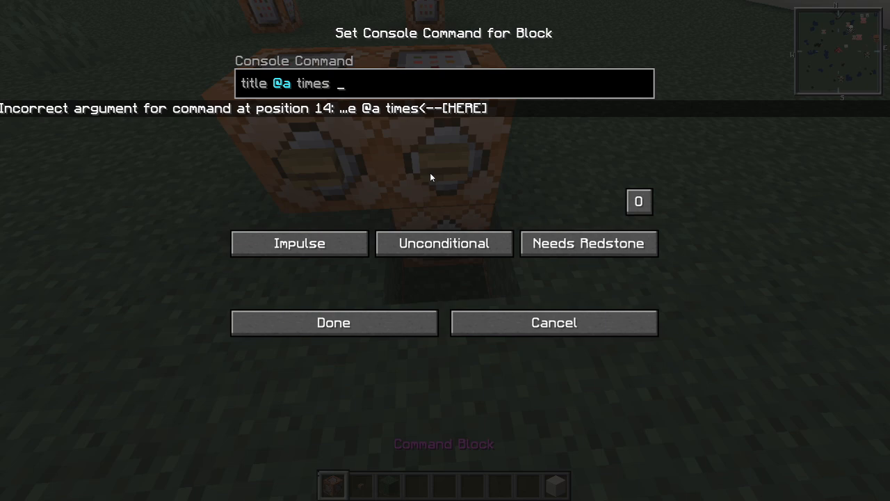
{"action": "type", "text": "15"}
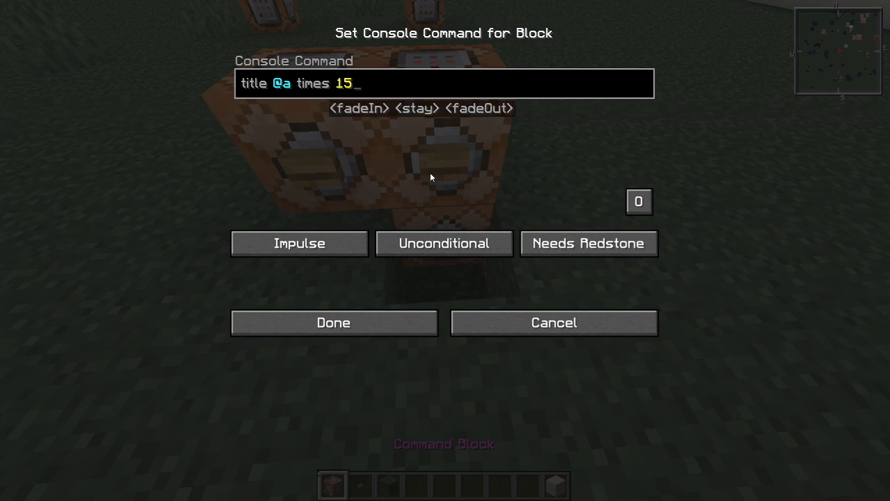
{"action": "type", "text": "4"}
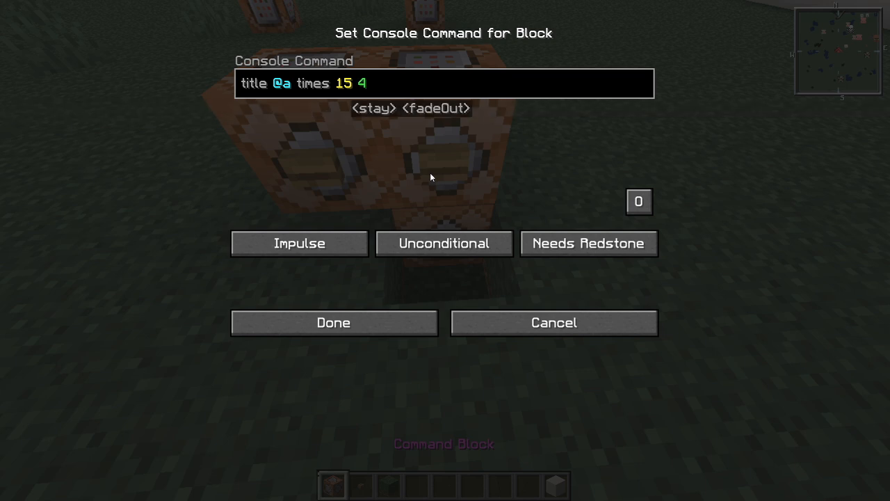
{"action": "type", "text": "0 15"}
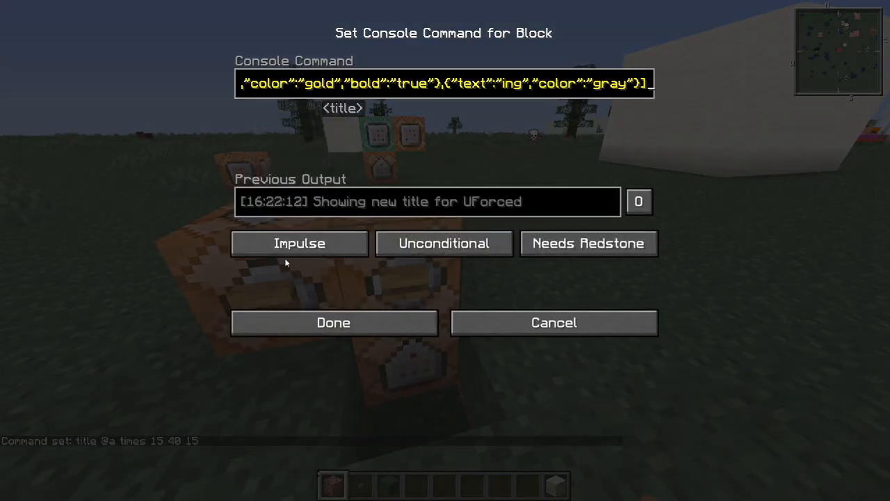
{"action": "left_click", "coordinate": [333, 322]}
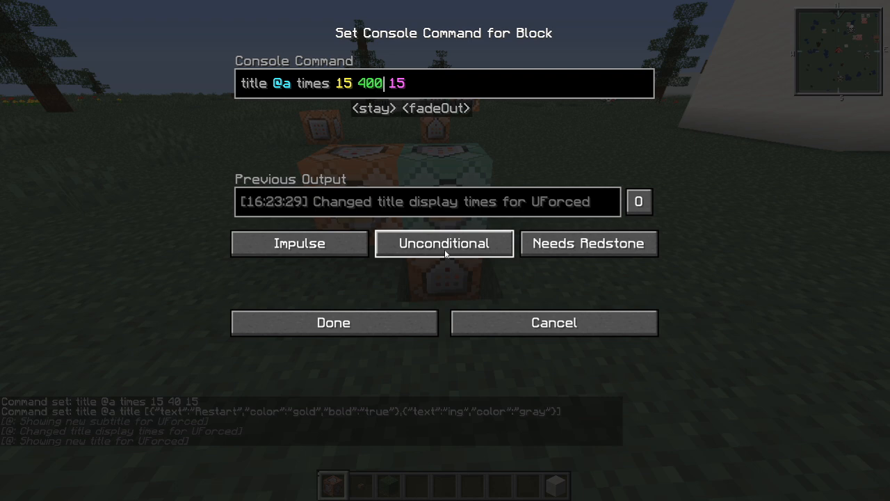
Save the timing as 15 400 15 and start a subtitle command in another block.
{"action": "left_click", "coordinate": [333, 323]}
{"action": "type", "text": "/title @a"}
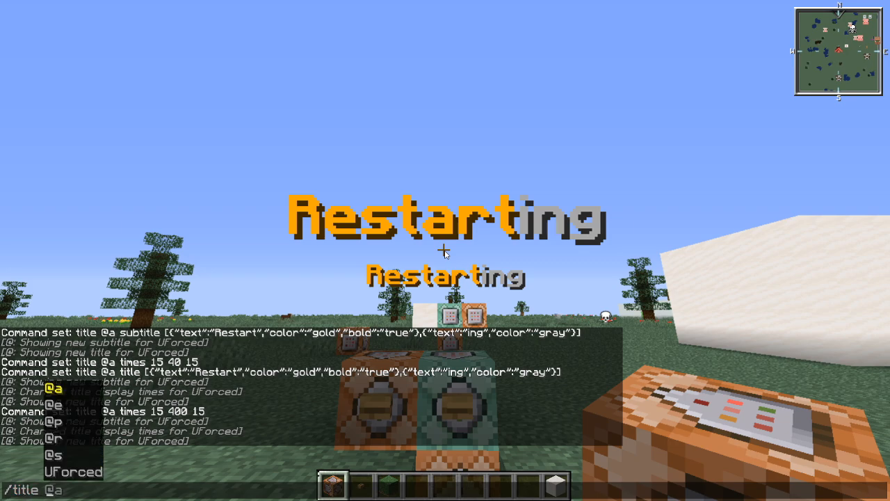
{"action": "type", "text": "subtitle"}
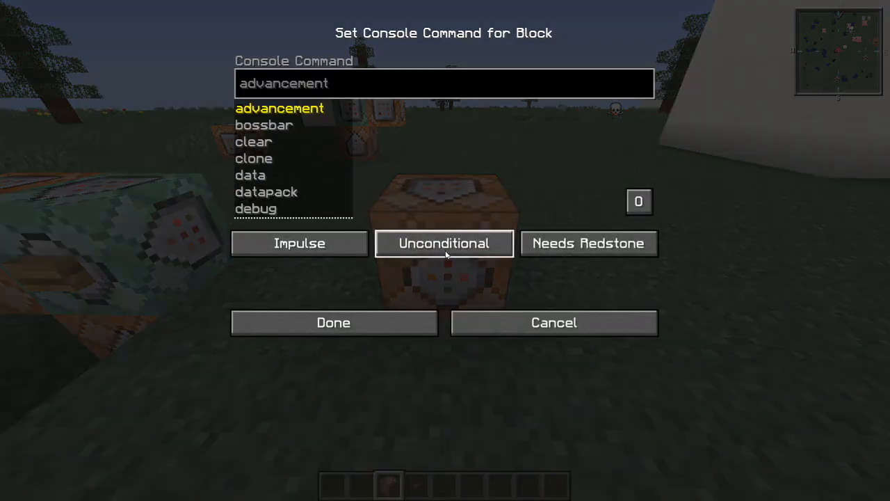
Enter /tellraw @a {"text":"hello","color":"gold"} and save the command block.
{"action": "type", "text": "/tellraw"}
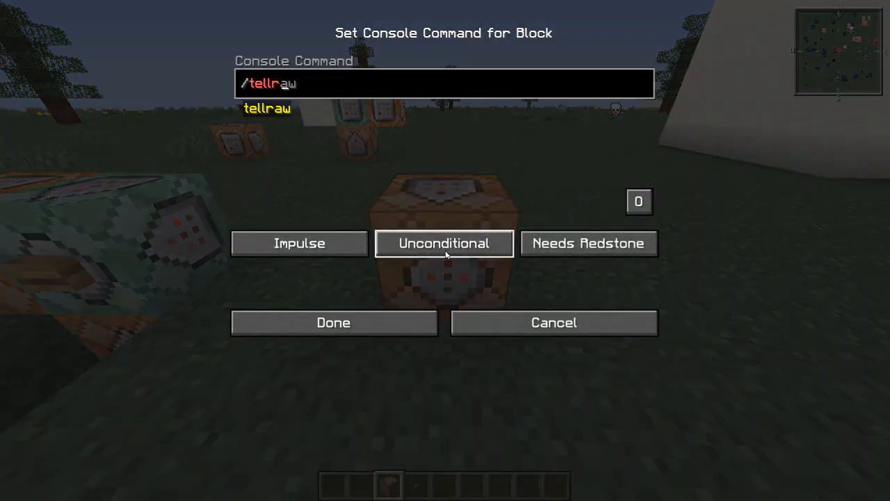
{"action": "type", "text": "@a"}
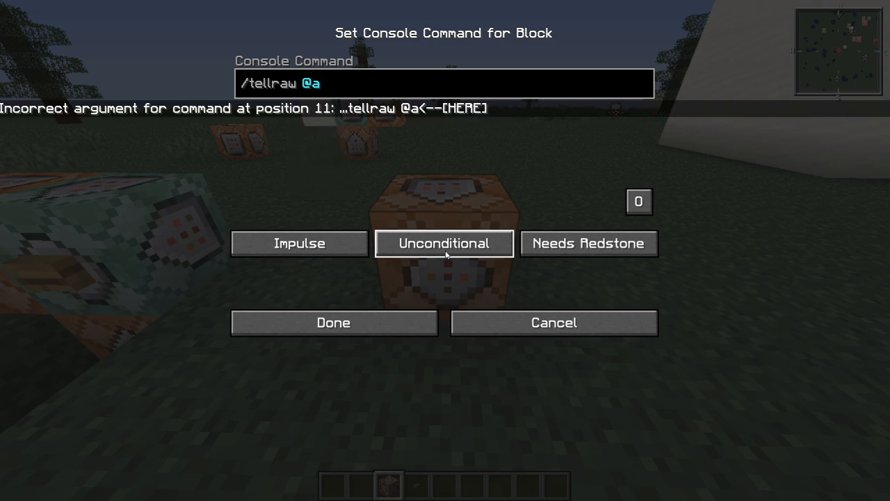
{"action": "type", "text": "{"}
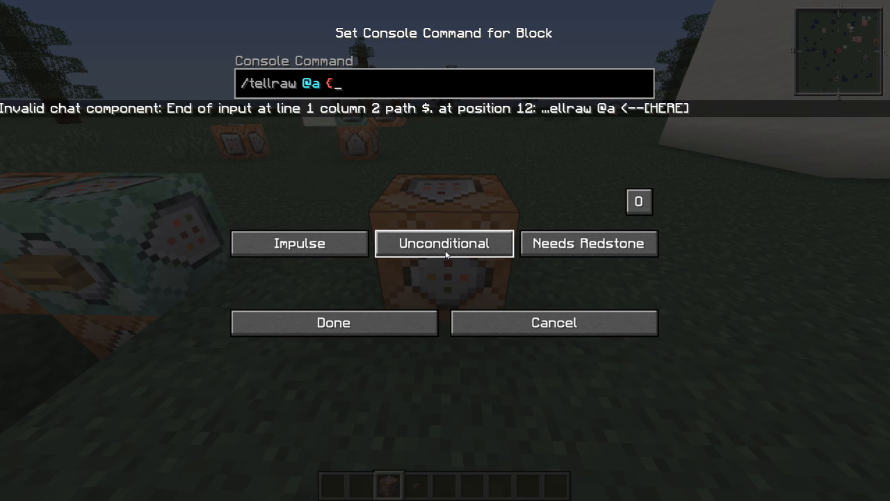
{"action": "type", "text": "\""}
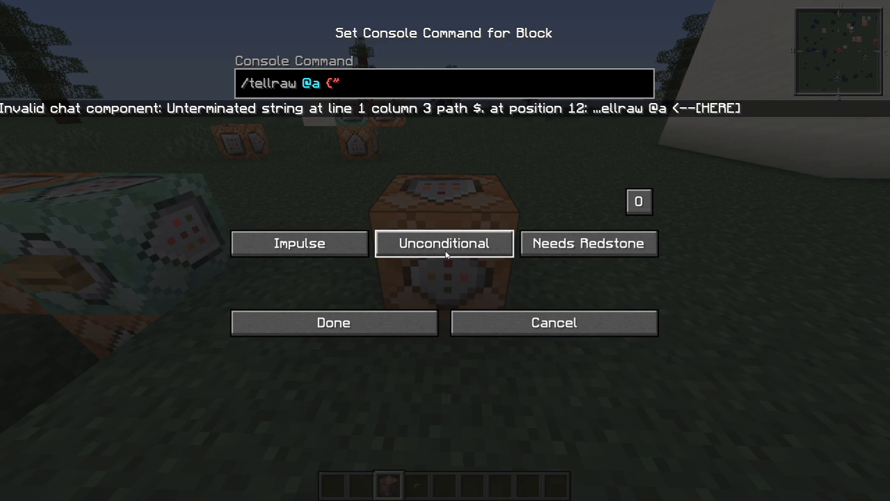
{"action": "type", "text": "text\":"}
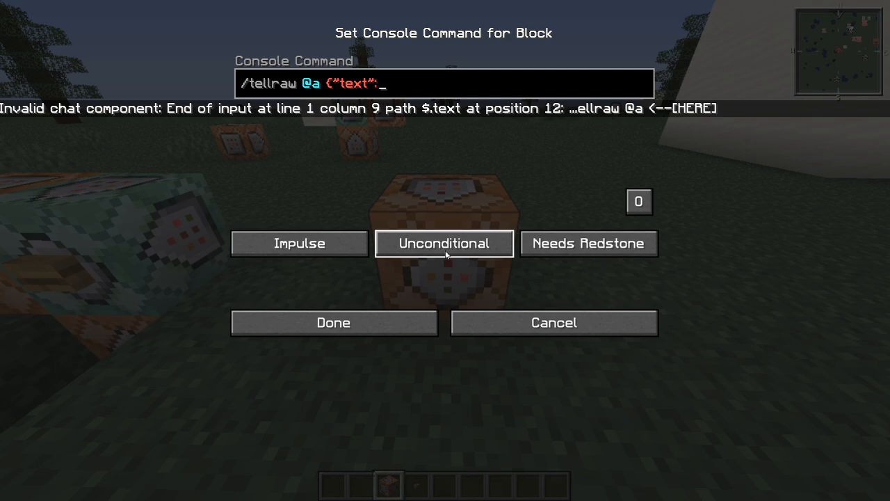
{"action": "type", "text": "\"he"}
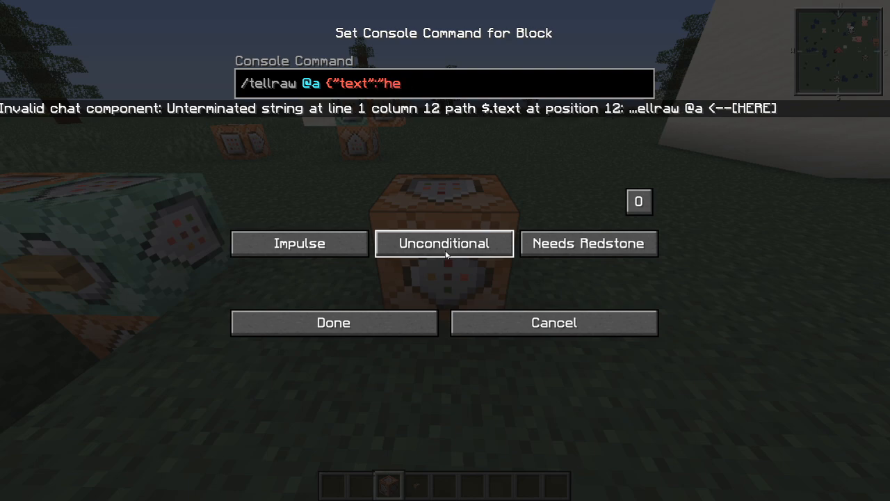
{"action": "type", "text": "llo\""}
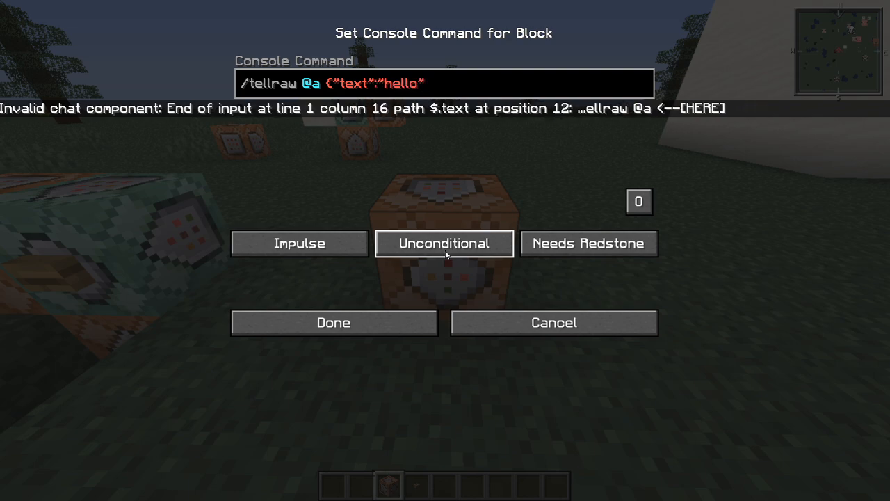
{"action": "type", "text": ","}
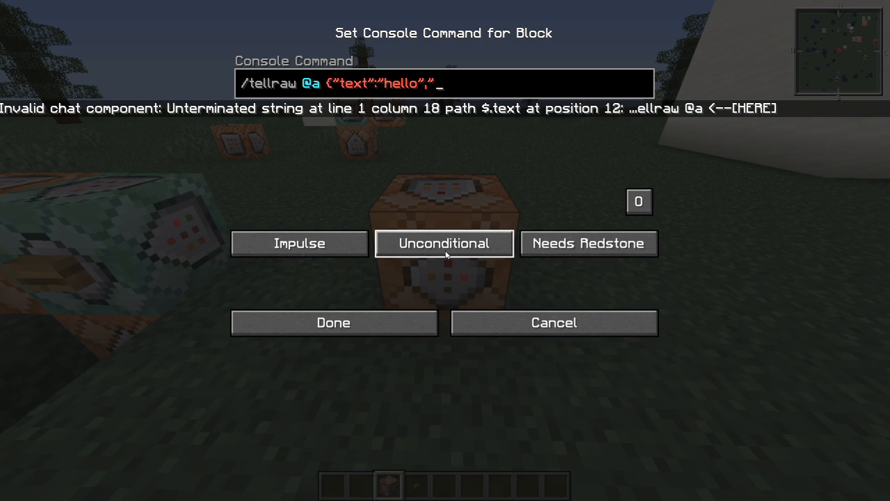
{"action": "type", "text": "color\":\""}
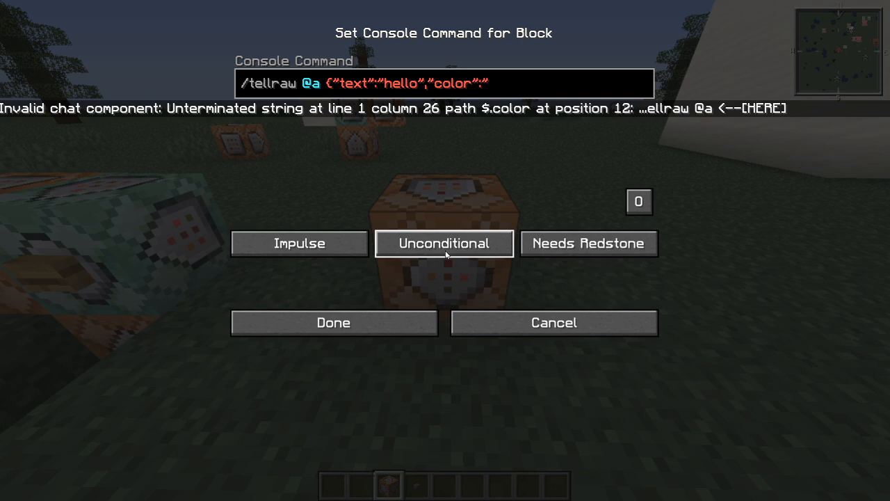
{"action": "type", "text": "gold"}
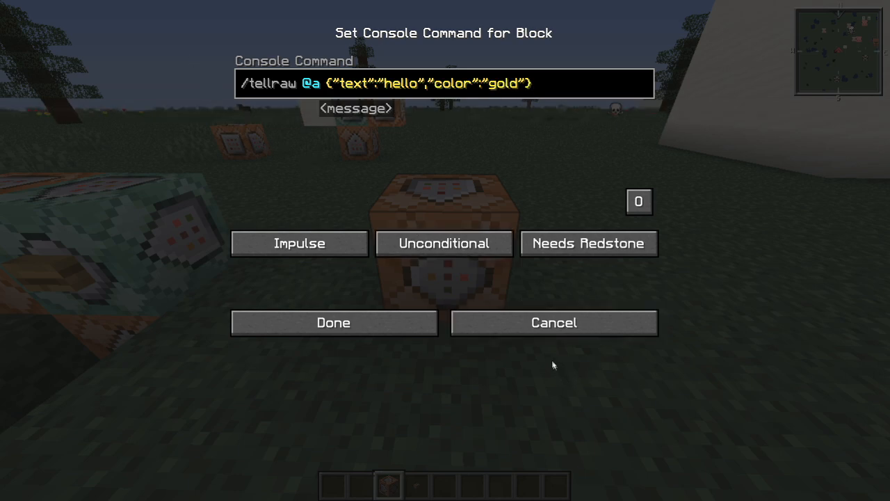
{"action": "left_click", "coordinate": [333, 322]}
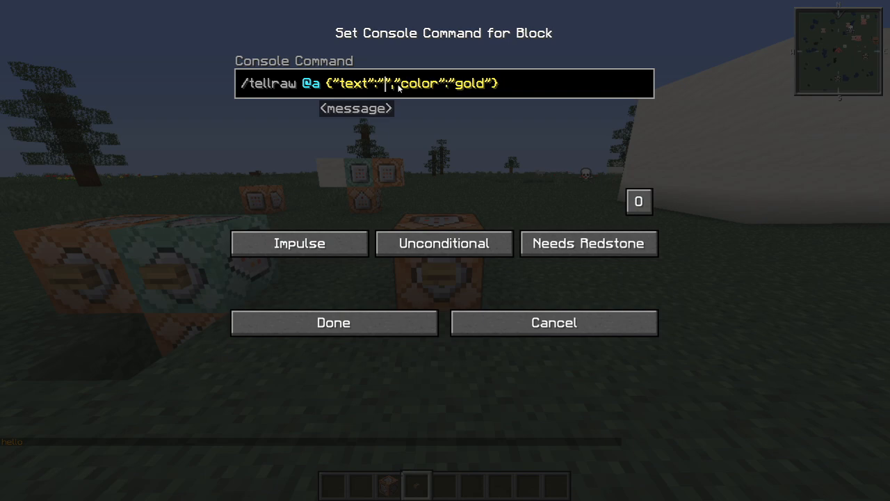
Replace hello with [UForced] in the tellraw text and save.
{"action": "type", "text": "UFOr"}
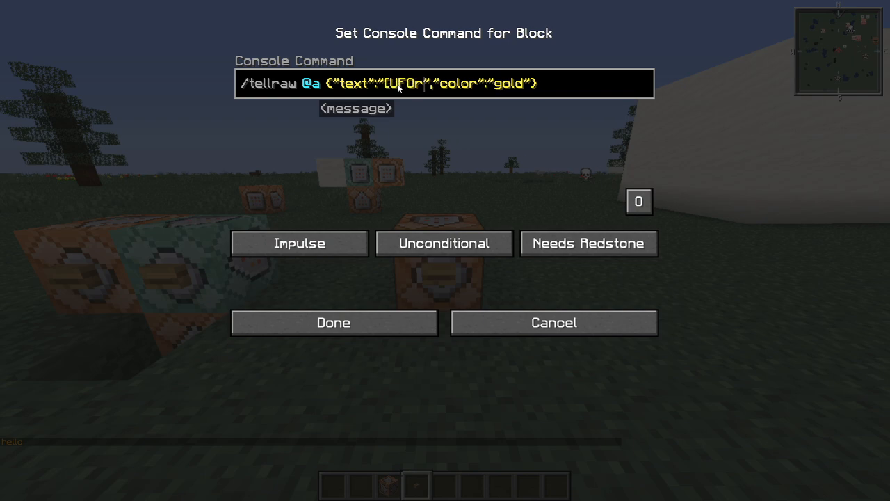
{"action": "type", "text": "ced]"}
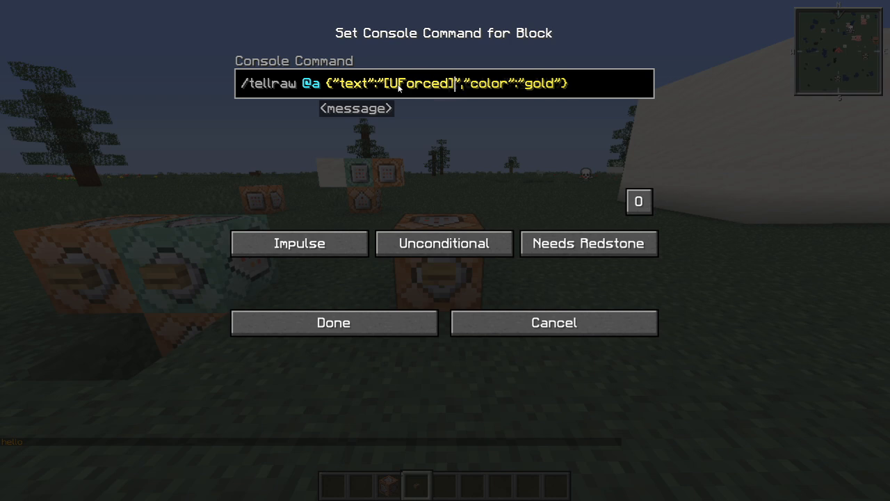
{"action": "left_click", "coordinate": [333, 323]}
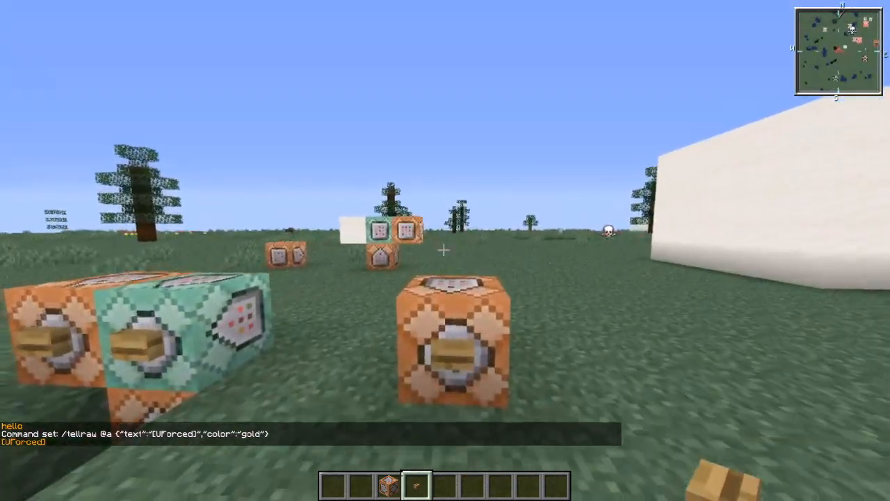
Reopen the tellraw block, add Test to the message, and save.
{"action": "right_click", "coordinate": [455, 334]}
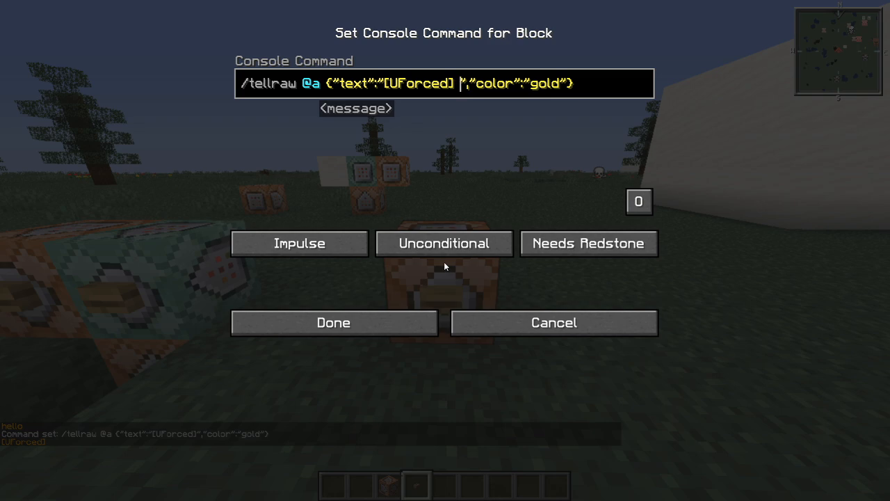
{"action": "type", "text": "Test"}
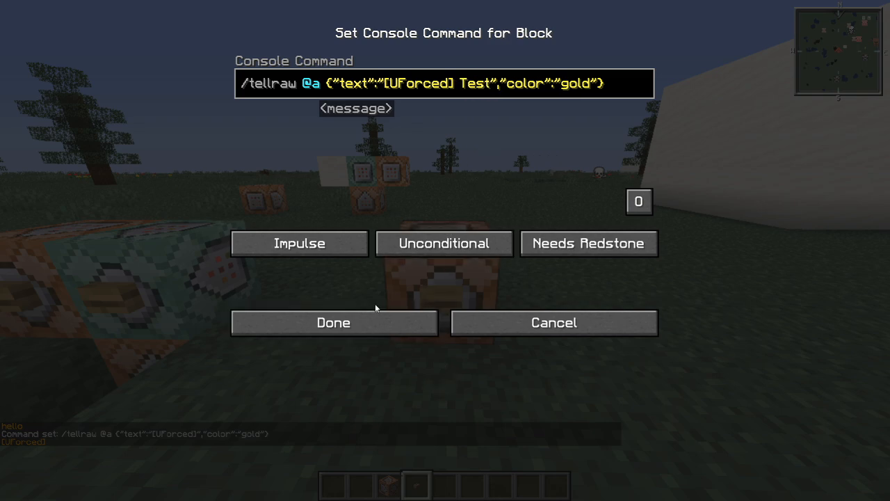
{"action": "left_click", "coordinate": [333, 323]}
{"action": "type", "text": "["}
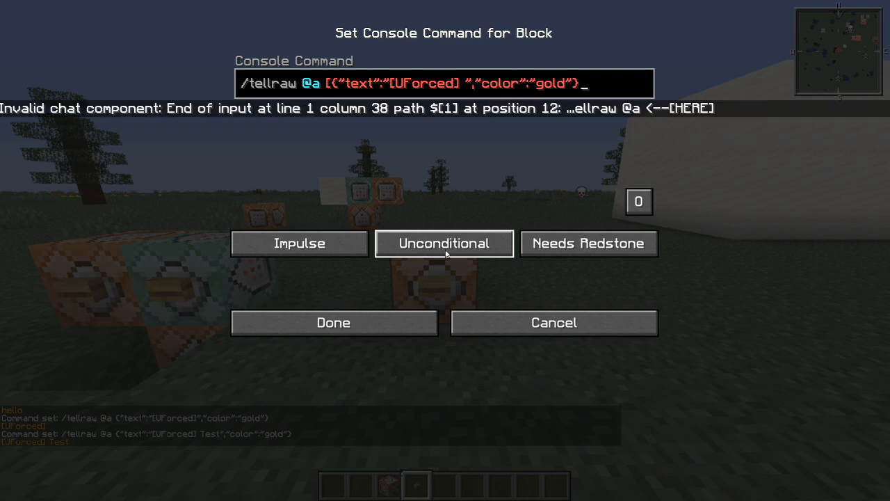
Rewrite the message as a gold [UForced] part plus a green Test part, and save.
{"action": "type", "text": ",{"}
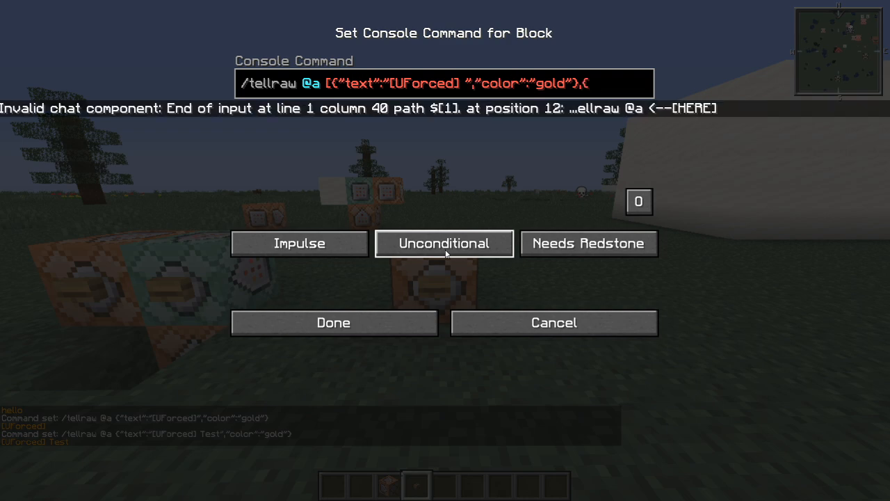
{"action": "type", "text": ",{\"text\""}
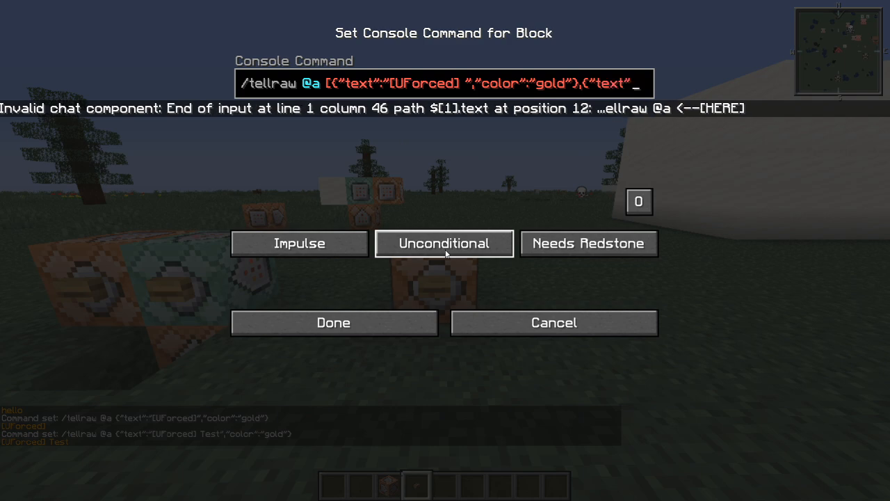
{"action": "type", "text": "Test\",\"color\":"}
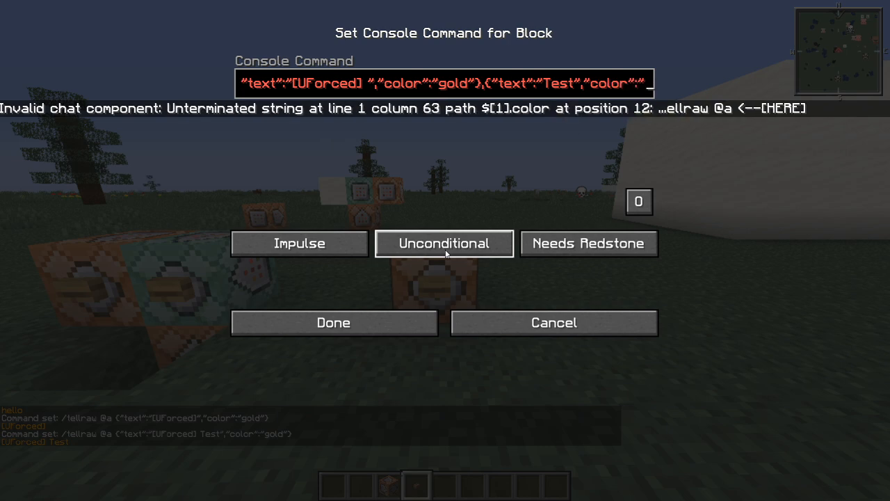
{"action": "type", "text": "green\"}]"}
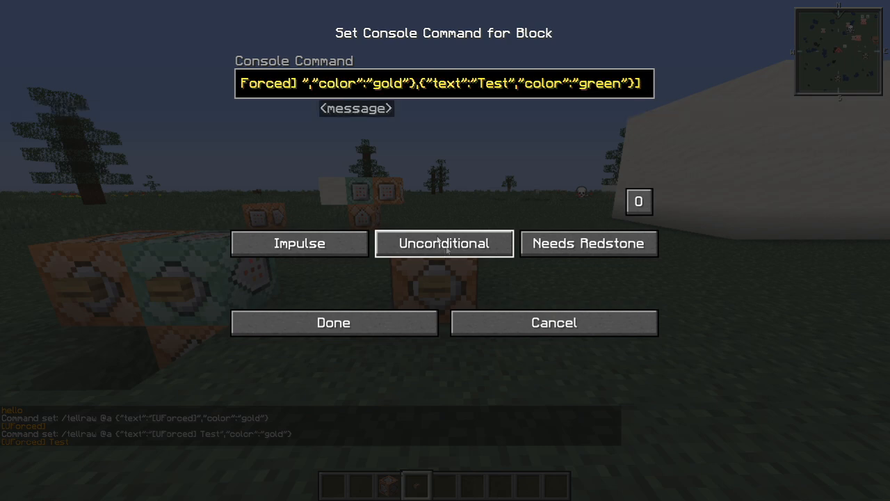
{"action": "left_click", "coordinate": [333, 322]}
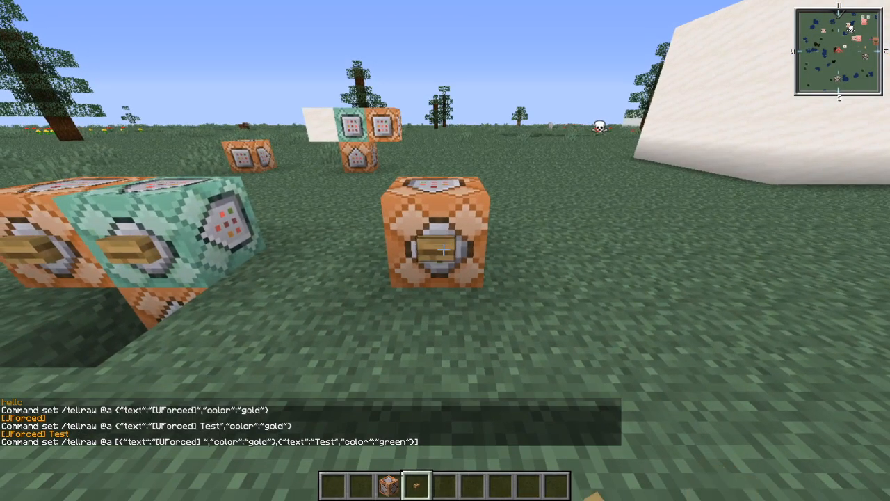
{"action": "mouse_move", "coordinate": [446, 251]}
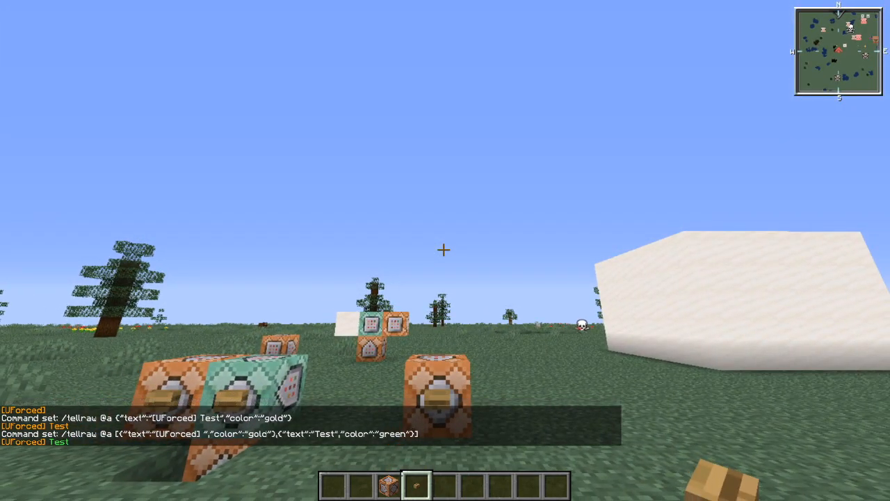